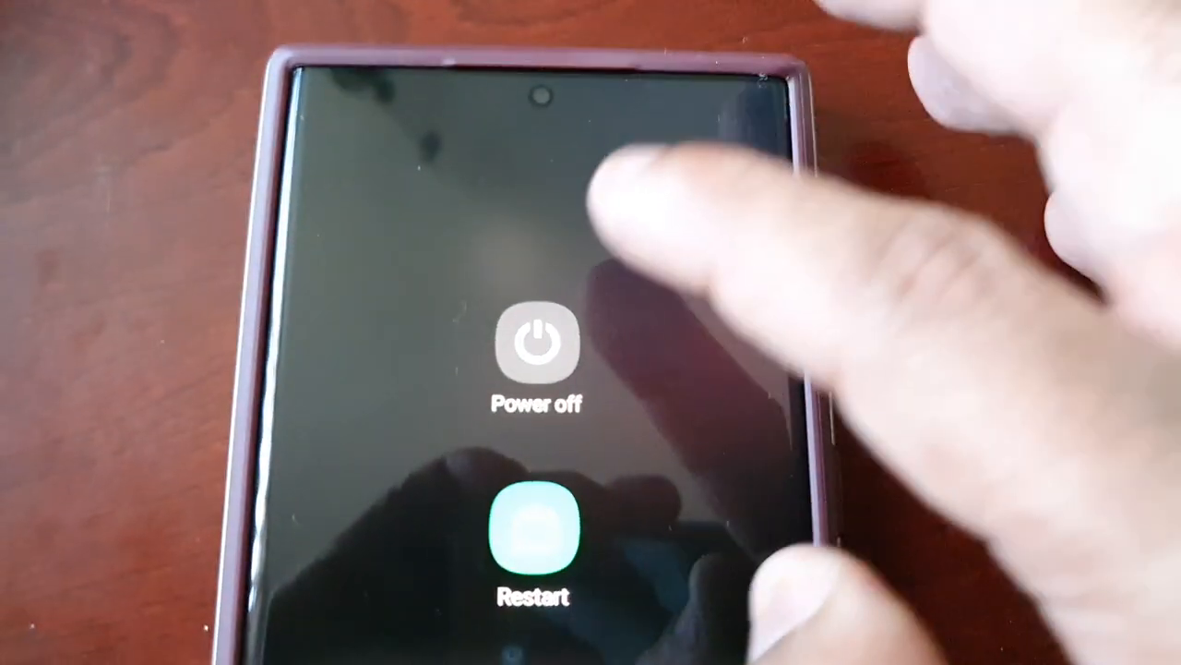
Select Power off and confirm it so the phone shuts down to the Samsung logo
left_click(538, 350)
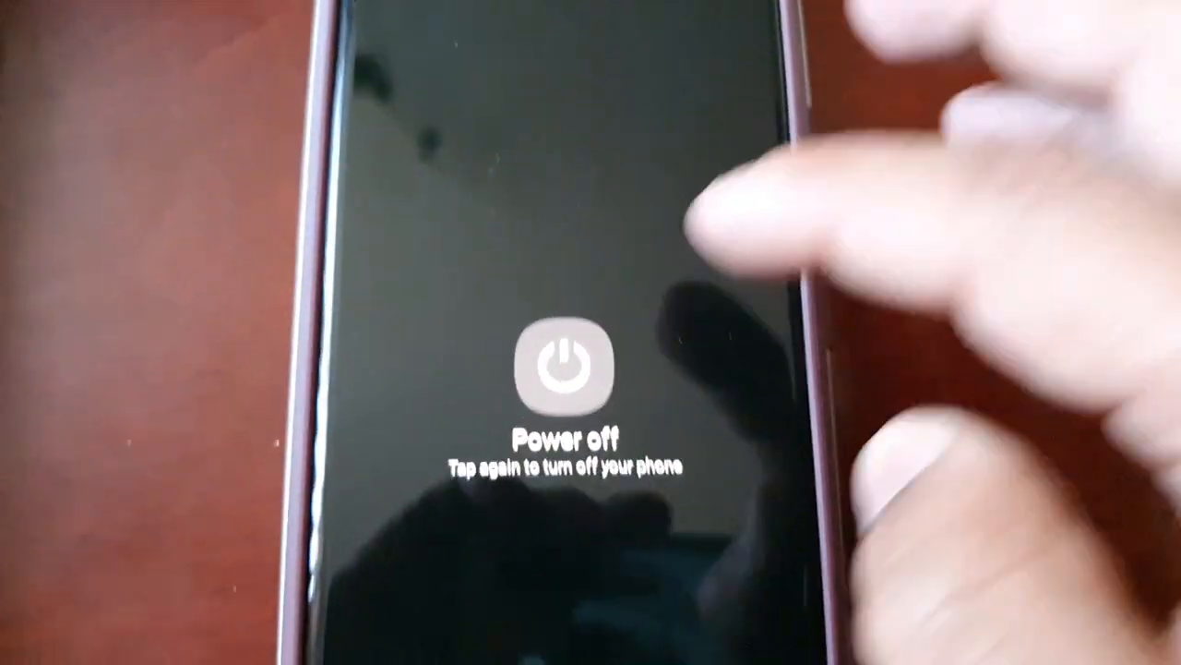
left_click(561, 366)
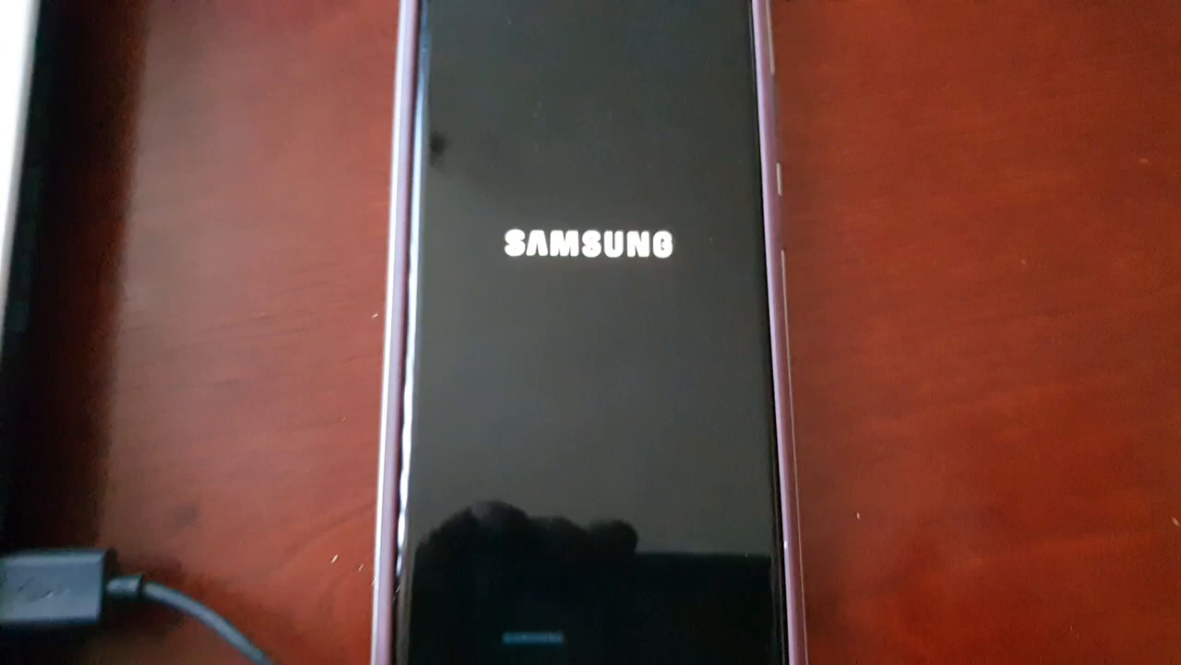